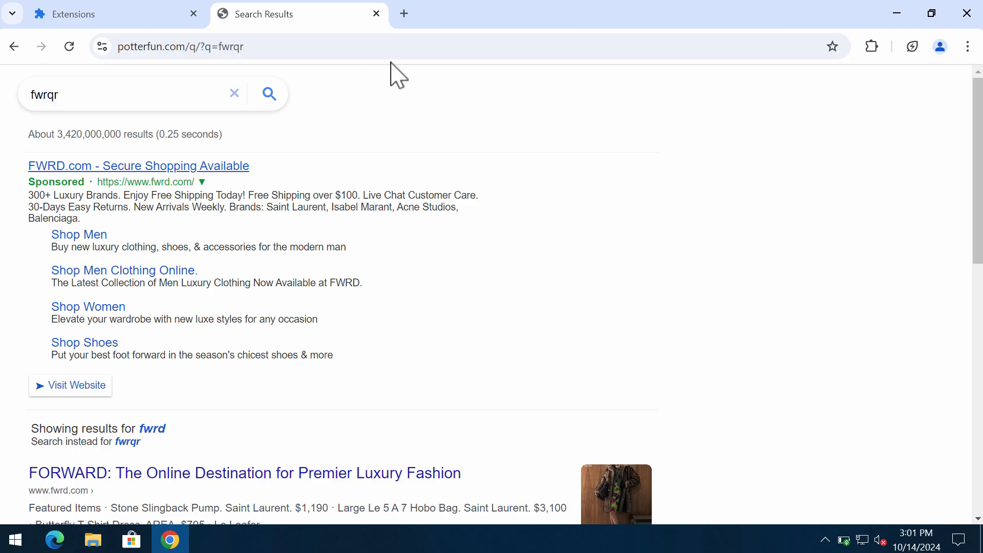
# Switch to a browser tab showing potterfun.com results for a 'car' search
pyautogui.click(194, 14)
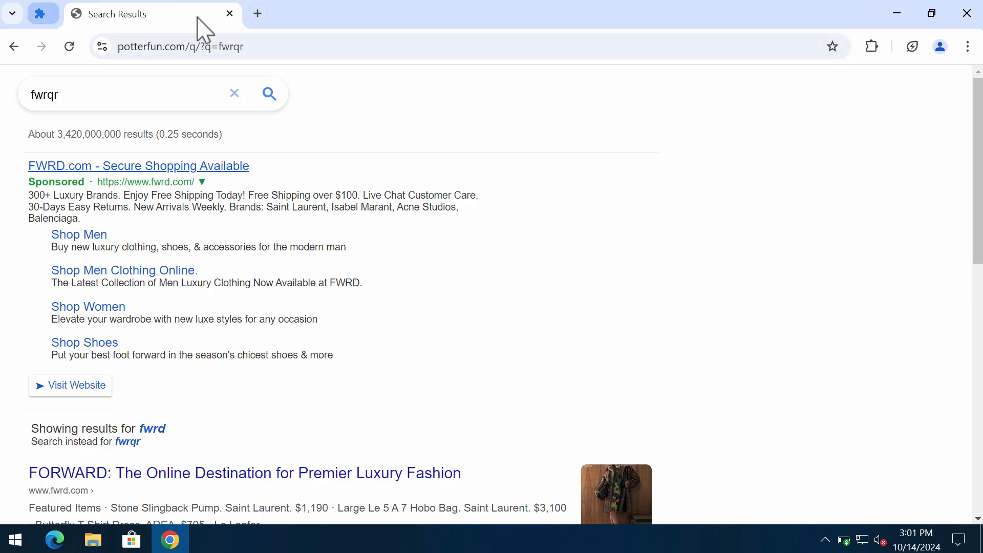
pyautogui.click(256, 14)
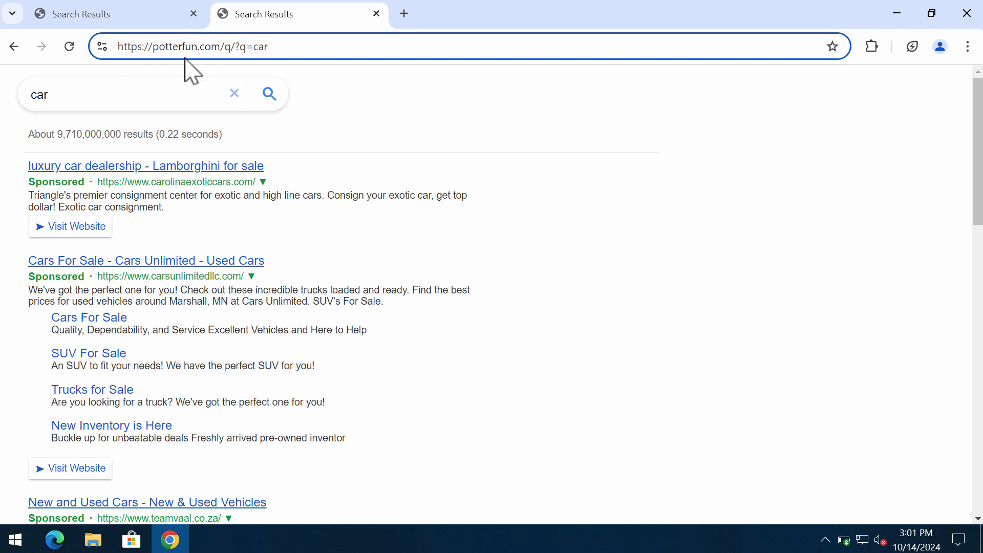
# Highlight the potterfun.com search address and bring up Chrome's extensions menu
pyautogui.doubleClick(169, 46)
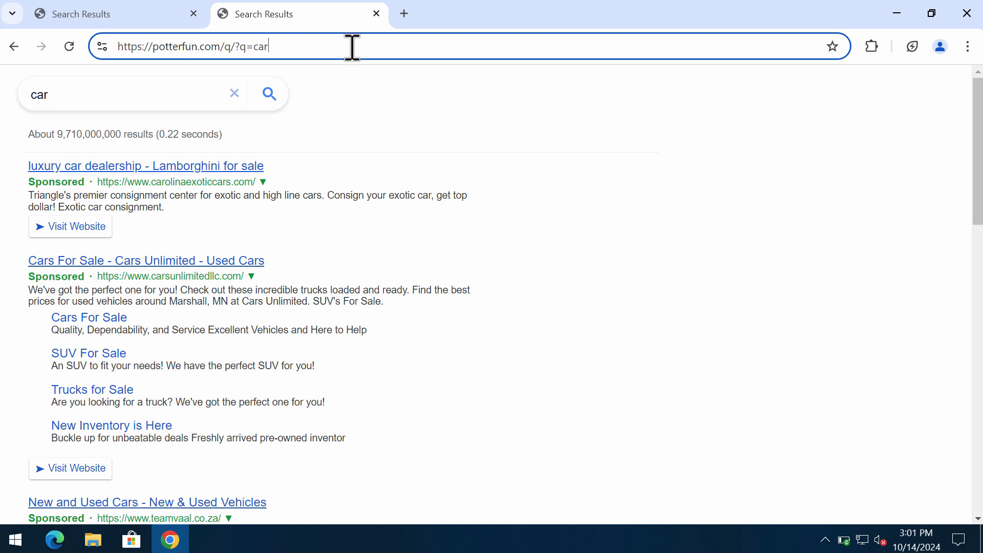
pyautogui.click(968, 46)
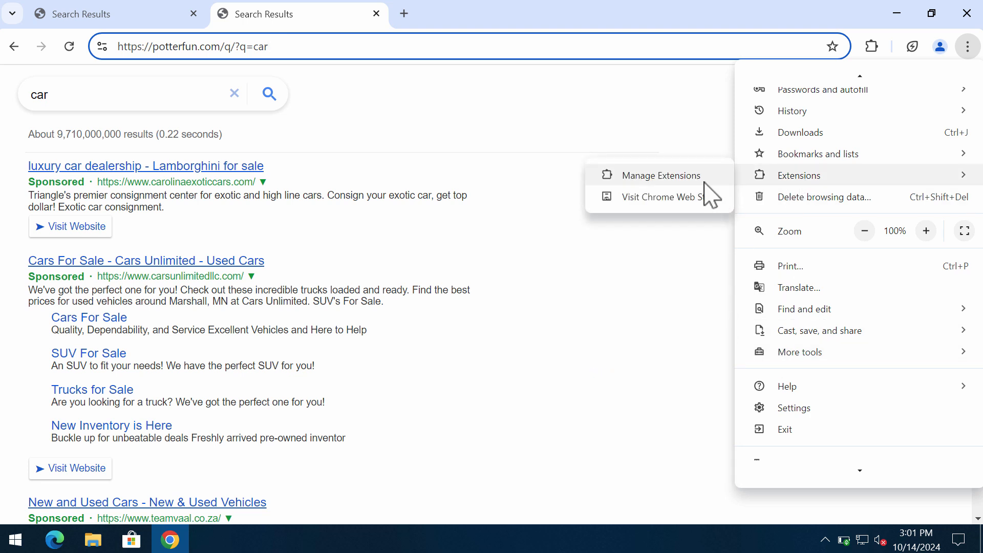
# Show the Extensions page listing Google Docs Offline and QuickFind
pyautogui.click(659, 176)
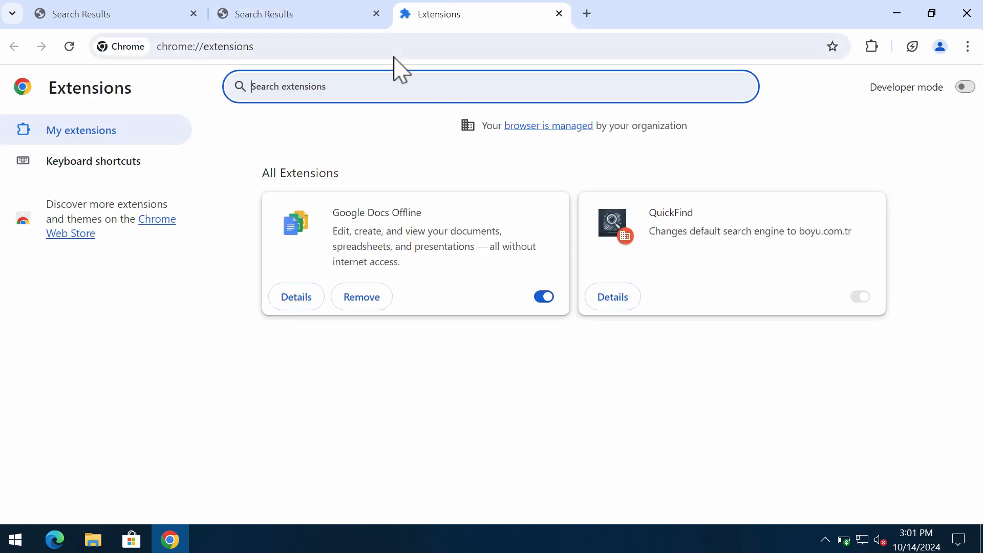
pyautogui.moveTo(546, 262)
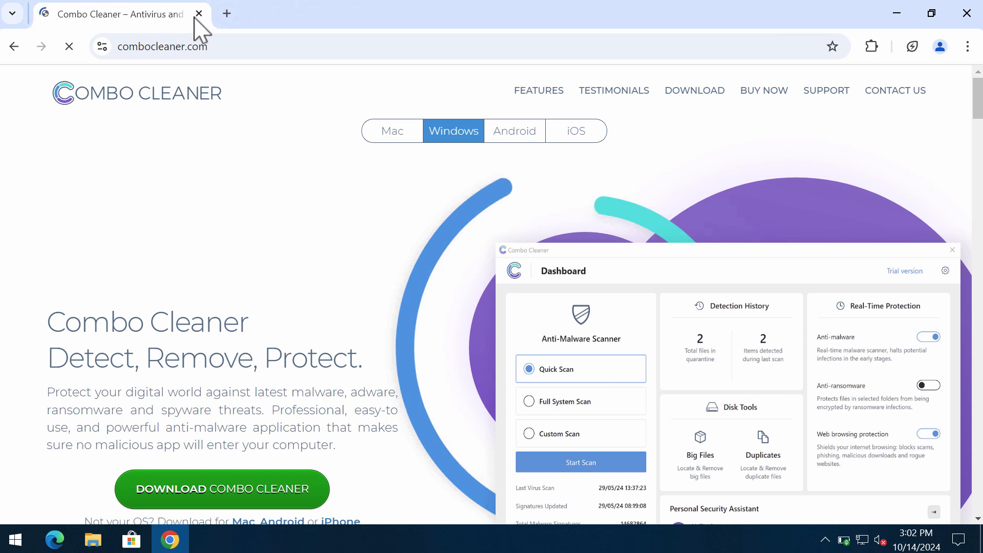
pyautogui.moveTo(320, 29)
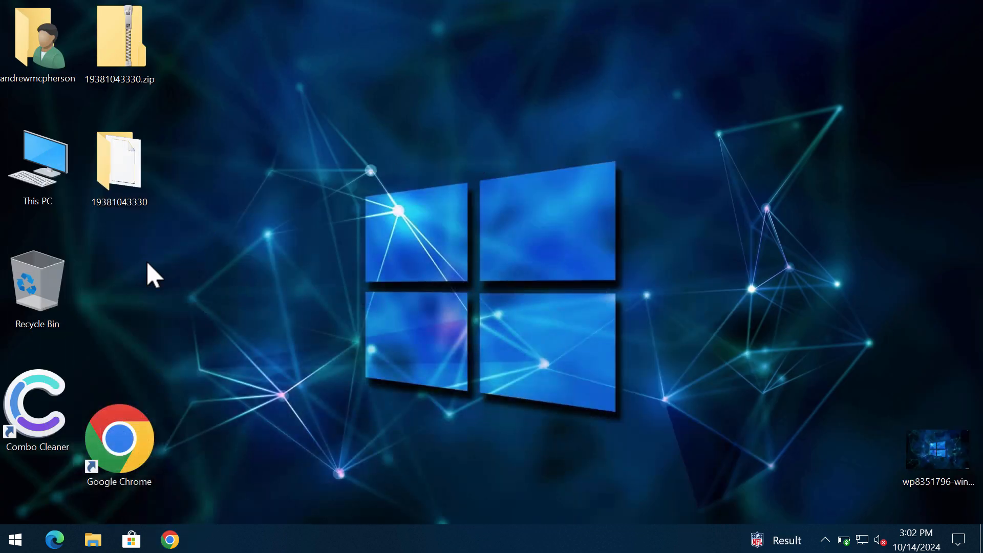
# Launch Combo Cleaner from its desktop shortcut to reach the Dashboard
pyautogui.click(37, 408)
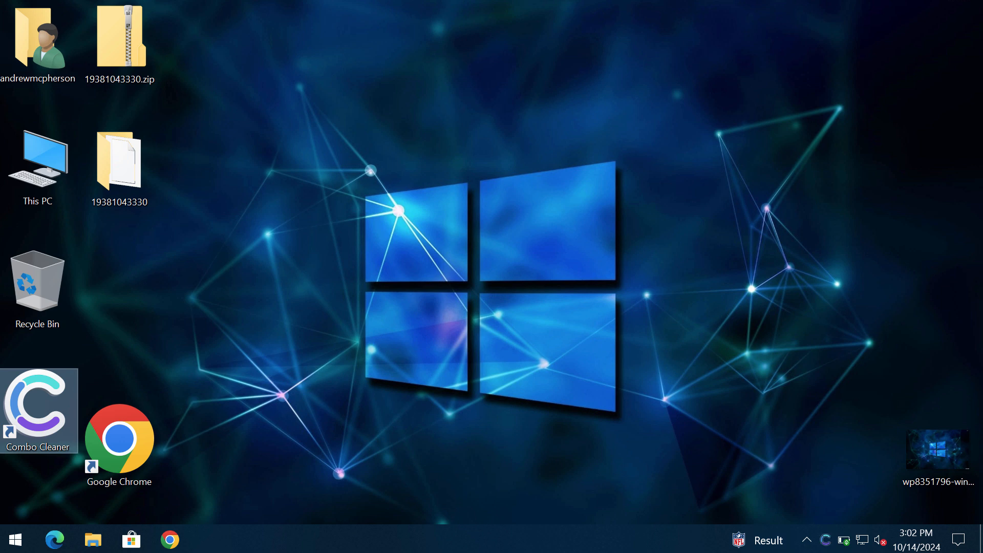
pyautogui.doubleClick(37, 411)
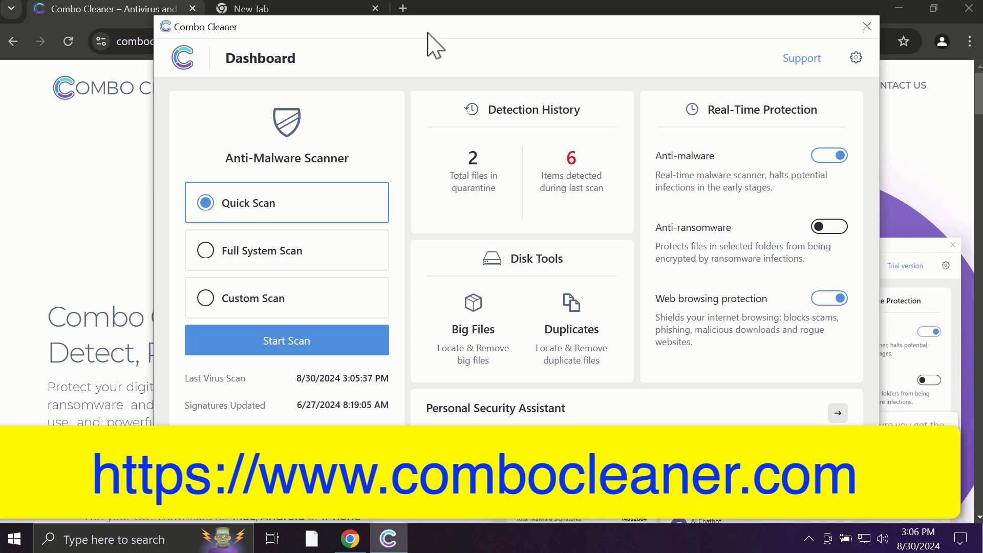
pyautogui.moveTo(262, 216)
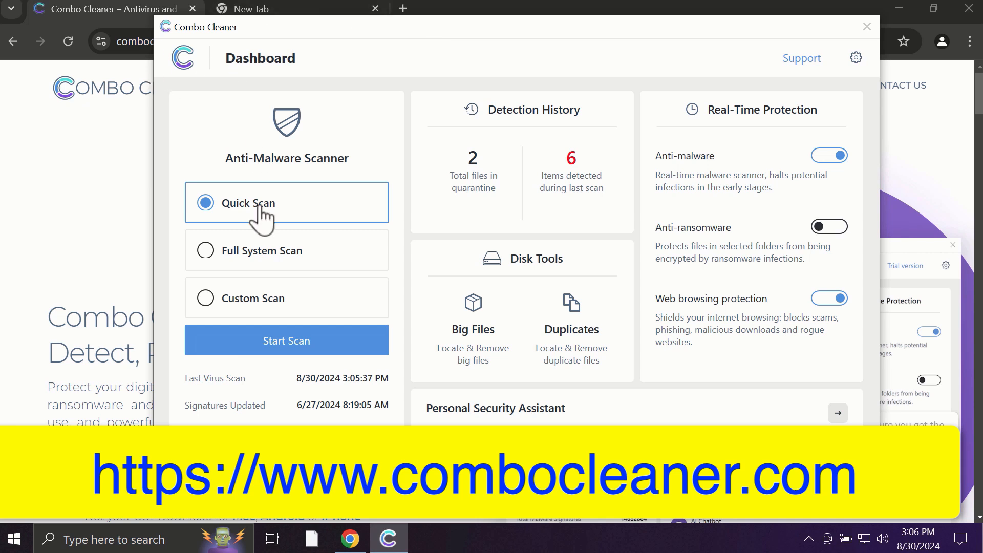
pyautogui.moveTo(94, 147)
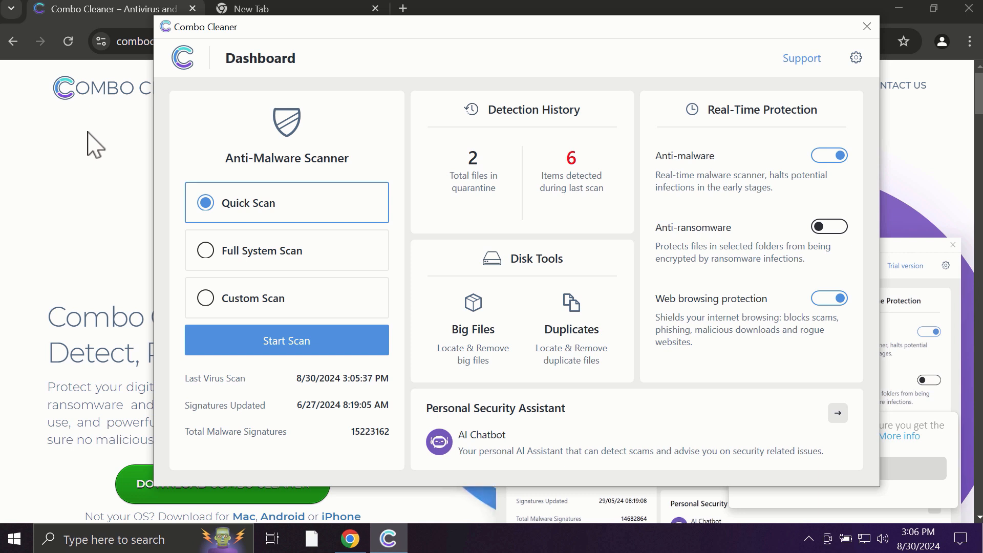
# Bring the combocleaner.com homepage in Chrome to the front
pyautogui.click(867, 27)
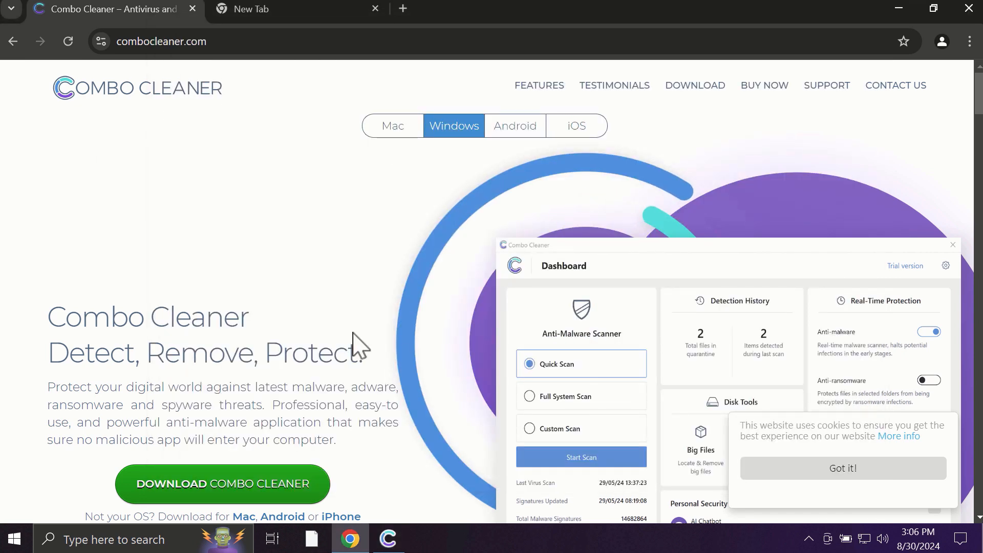
# Return to the Combo Cleaner Dashboard with Quick Scan selected
pyautogui.click(392, 125)
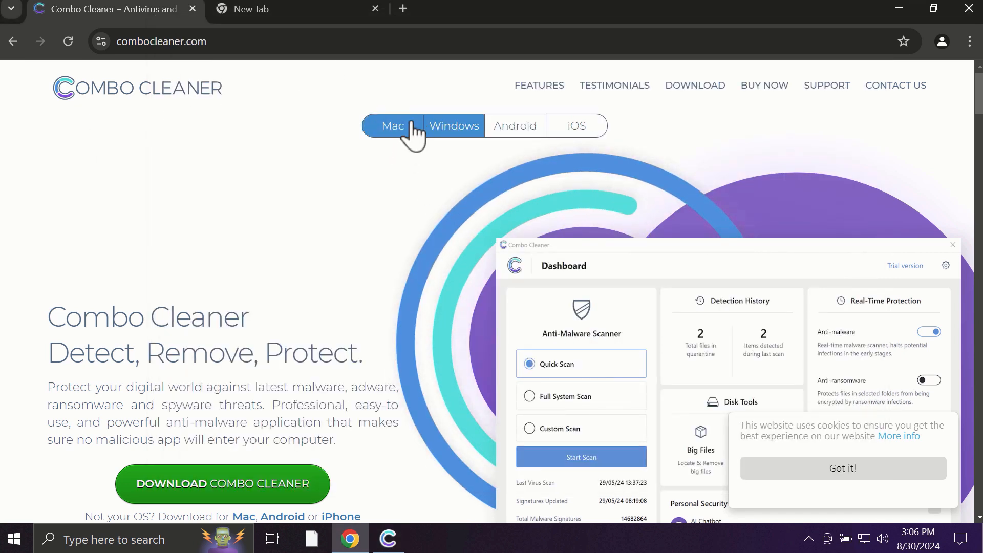
pyautogui.click(454, 125)
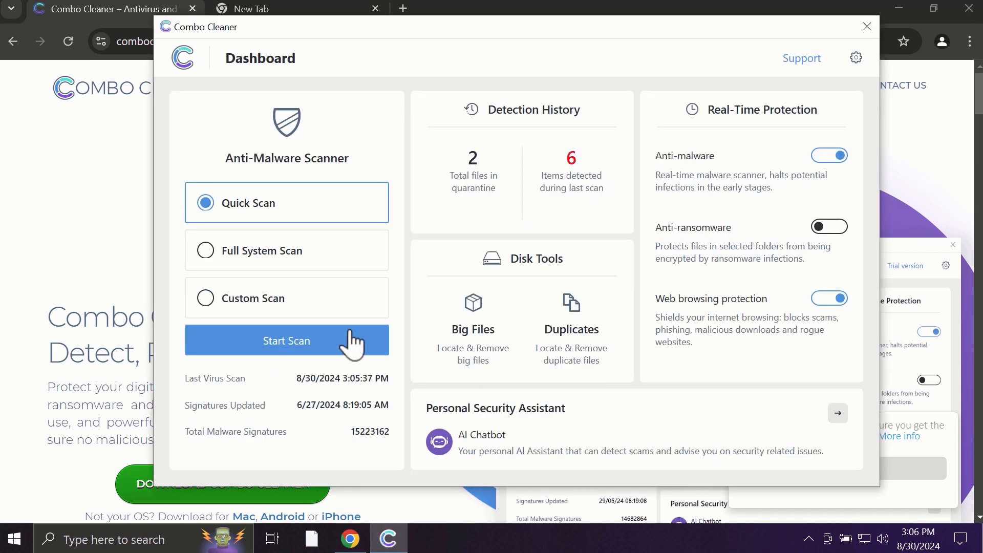
# Run the Quick Scan, finding five spam ads and one malware file
pyautogui.click(286, 340)
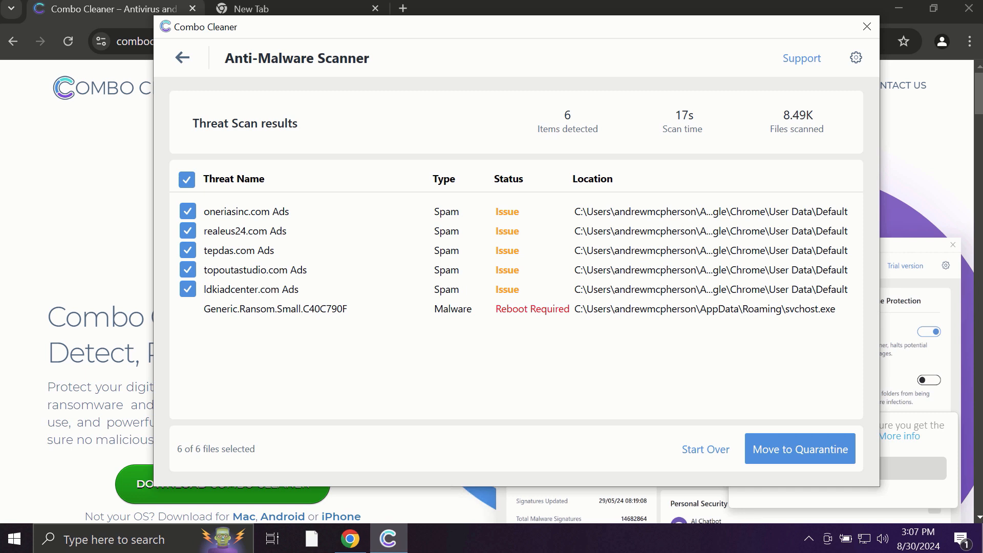
pyautogui.moveTo(733, 48)
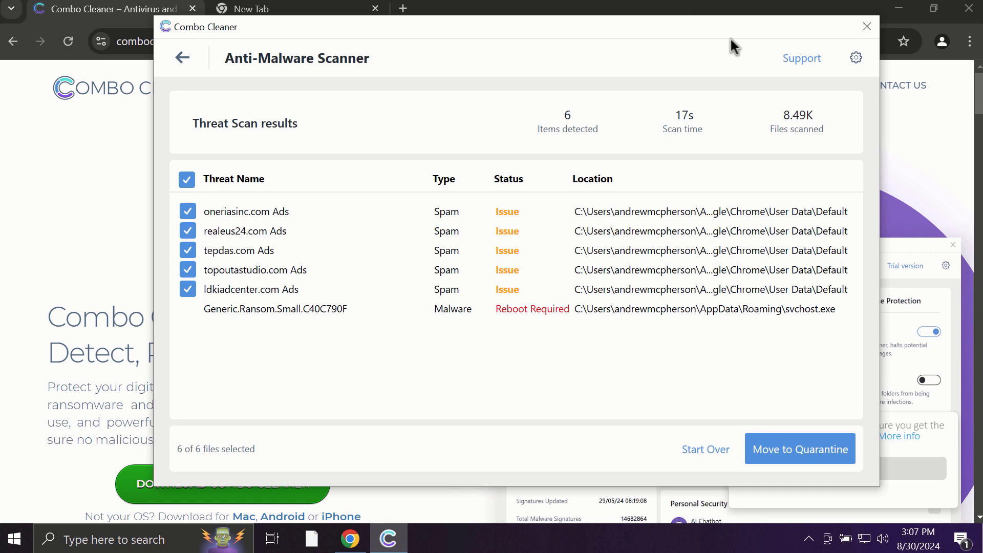
pyautogui.moveTo(596, 174)
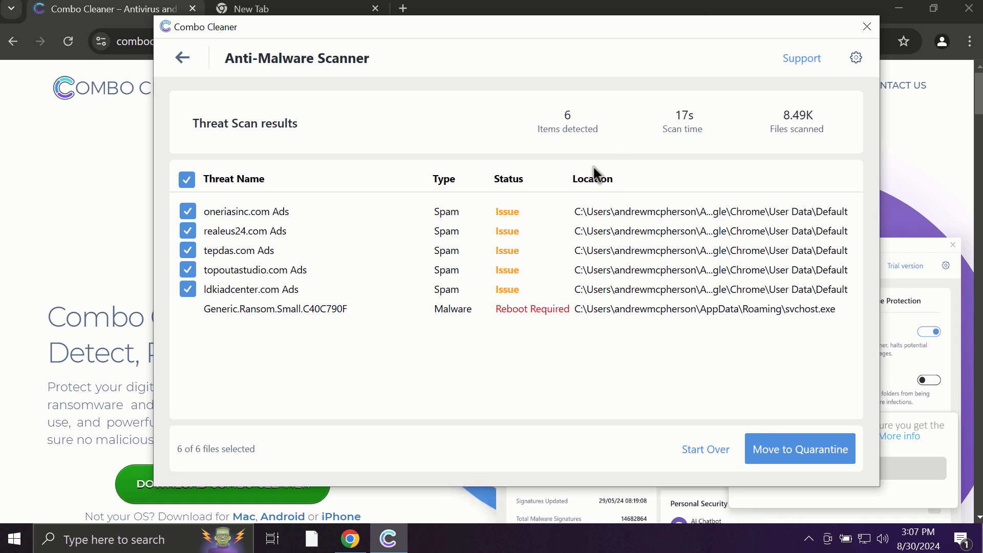
pyautogui.moveTo(764, 151)
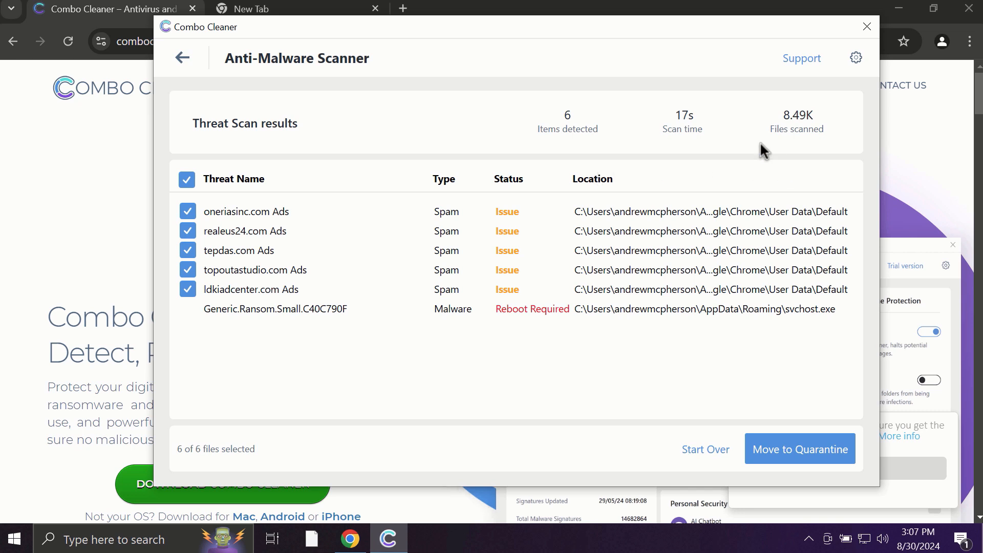
pyautogui.moveTo(866, 103)
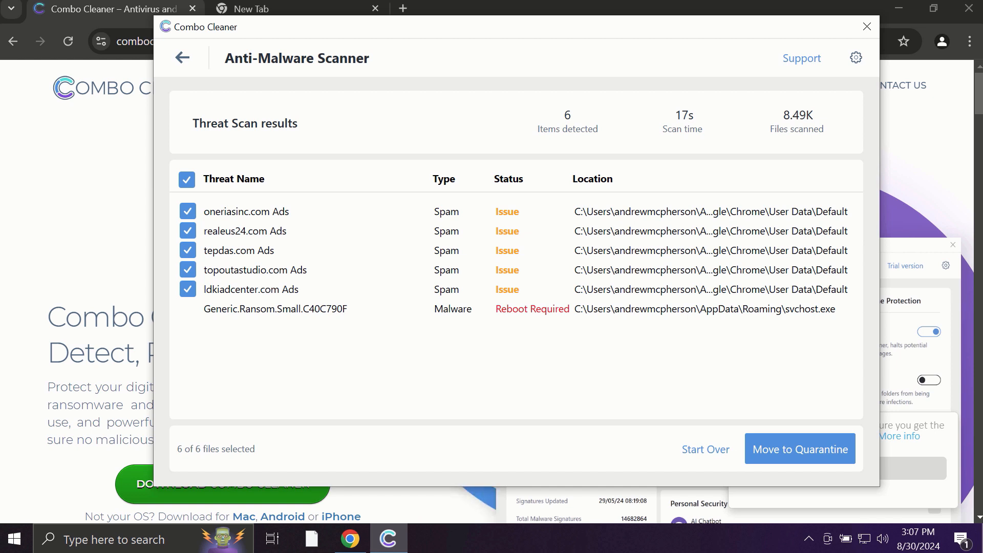
pyautogui.moveTo(857, 57)
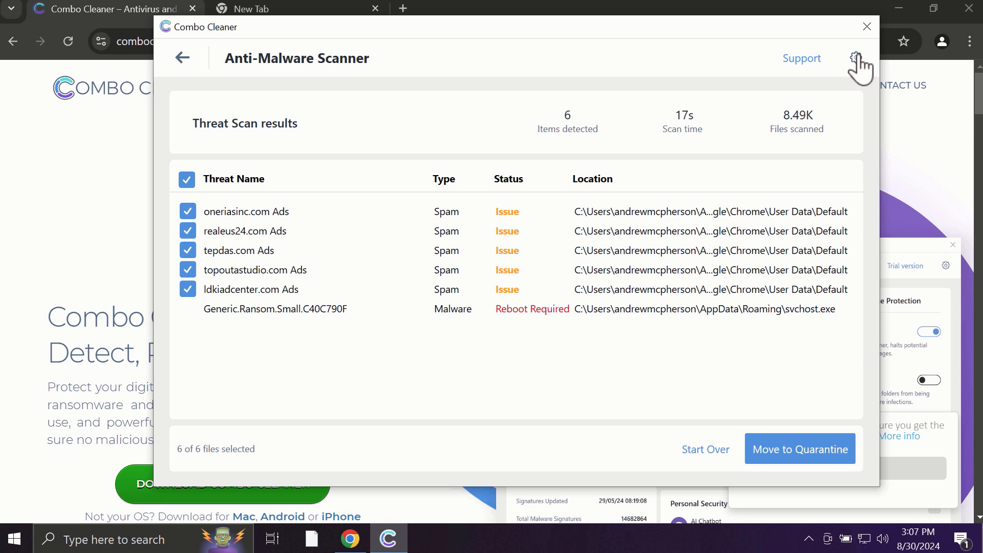
# Review the Anti-Ransomware settings and return to the Dashboard showing 6 detected items
pyautogui.click(856, 57)
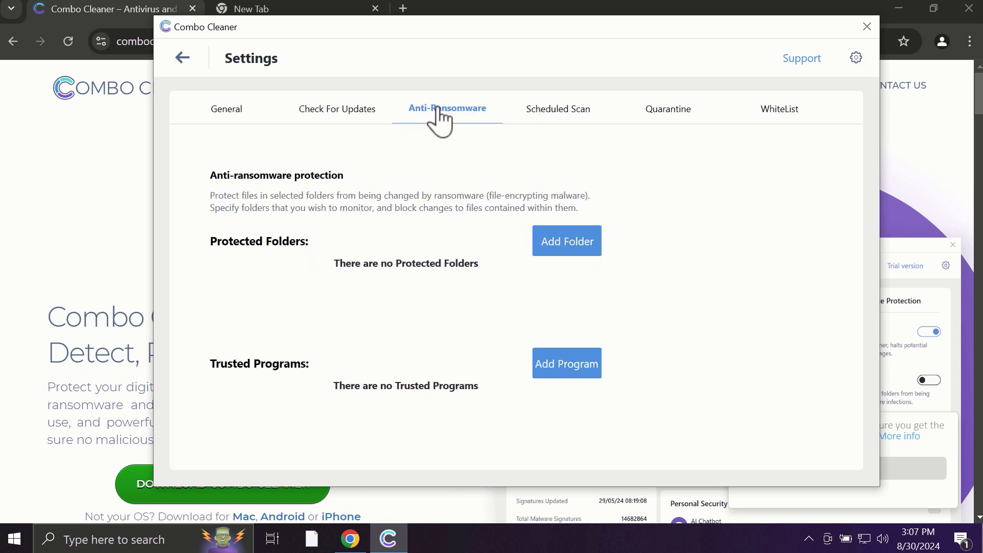
pyautogui.moveTo(557, 313)
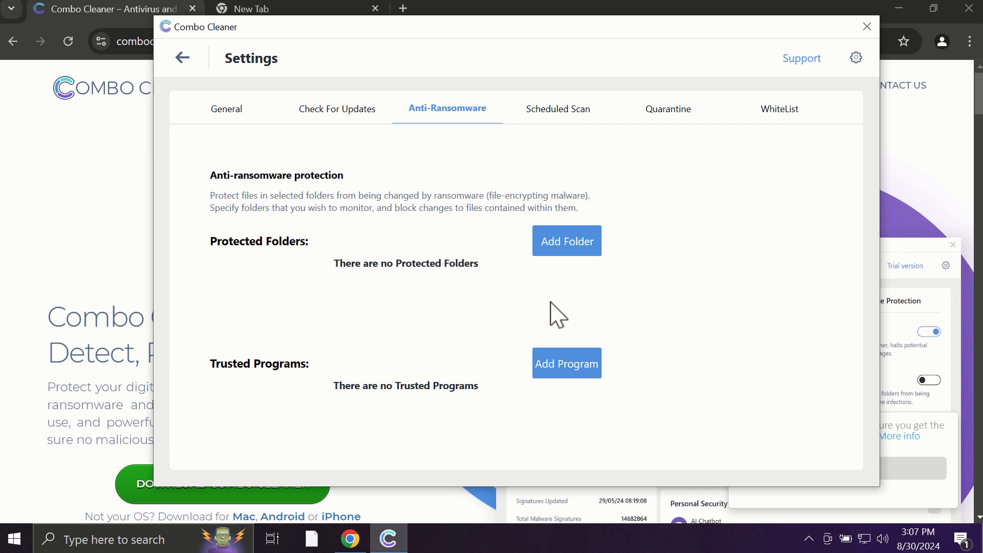
pyautogui.moveTo(565, 245)
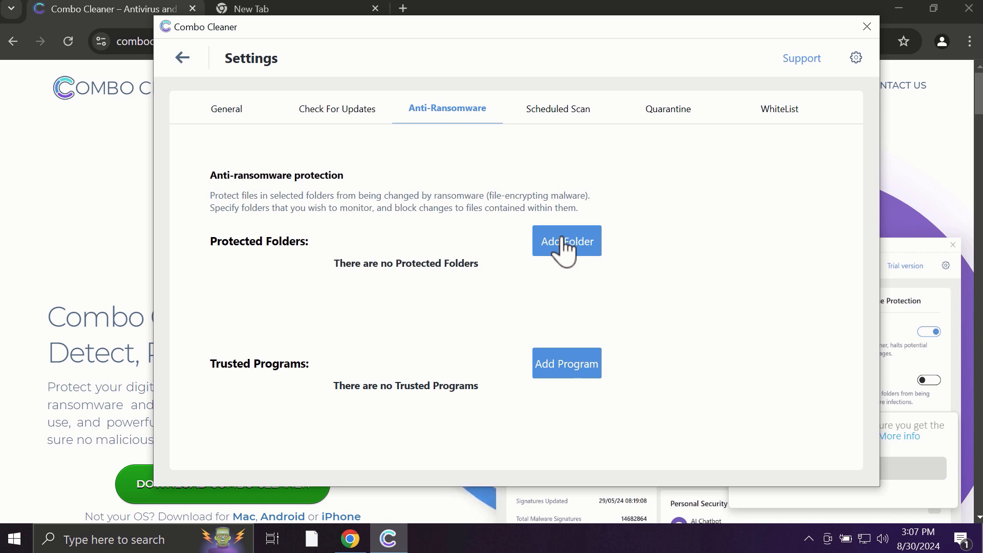
pyautogui.moveTo(233, 143)
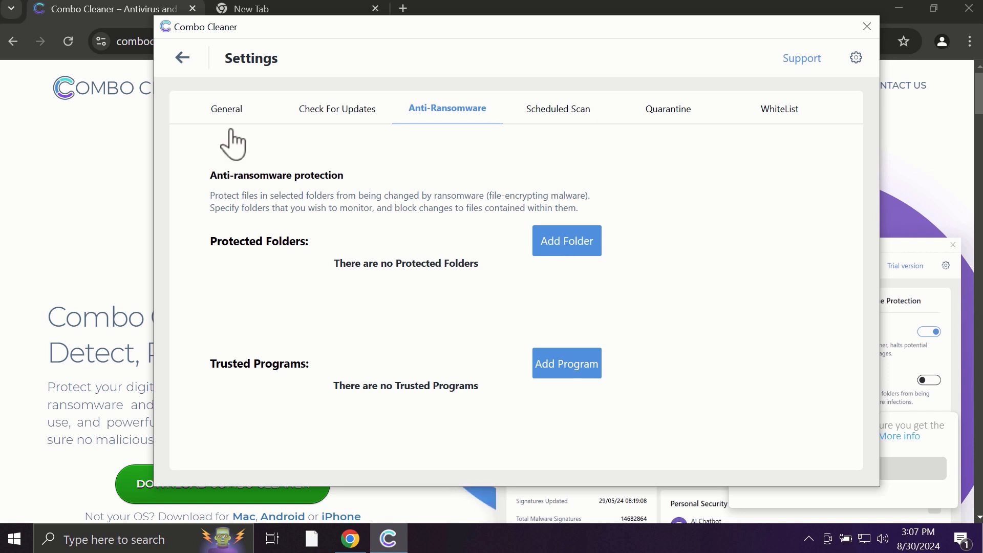
pyautogui.moveTo(182, 68)
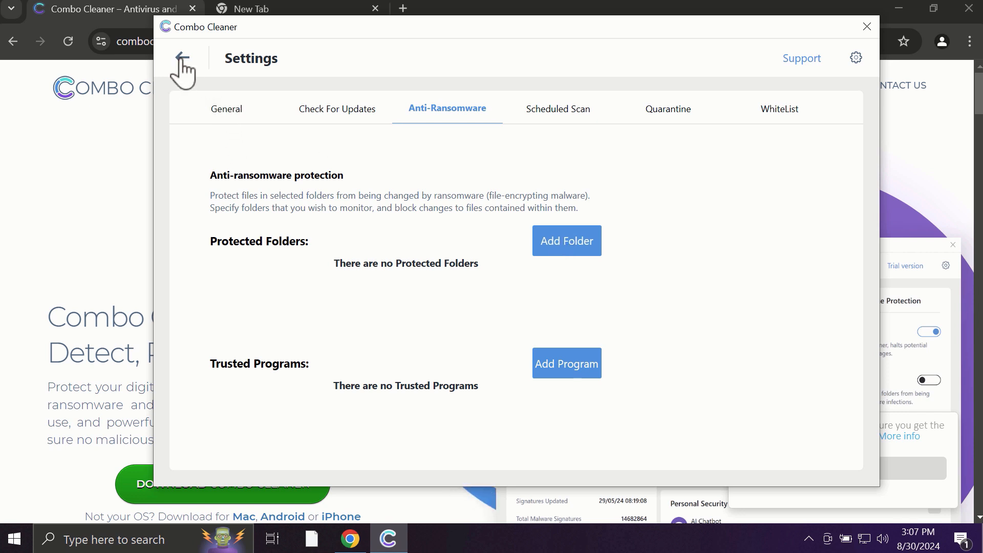
pyautogui.click(182, 67)
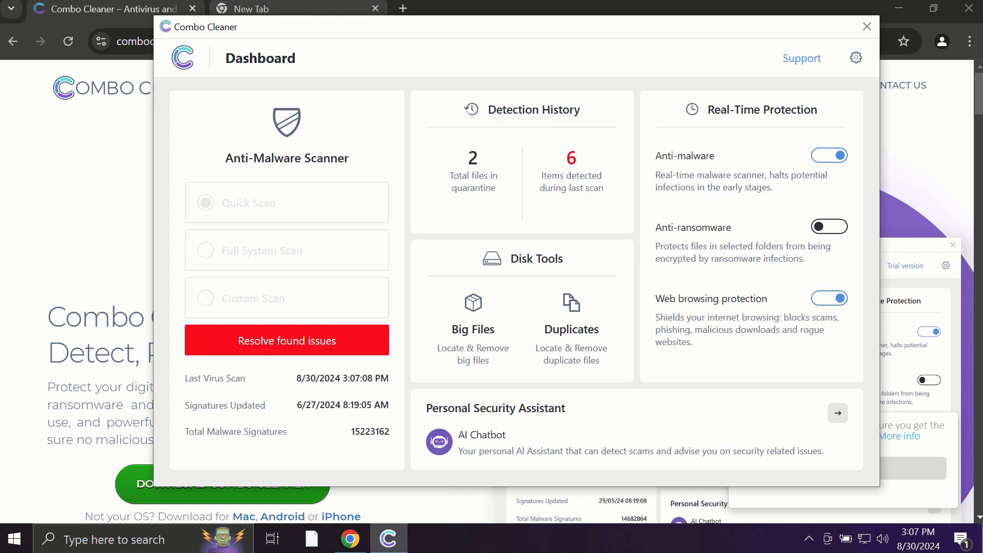